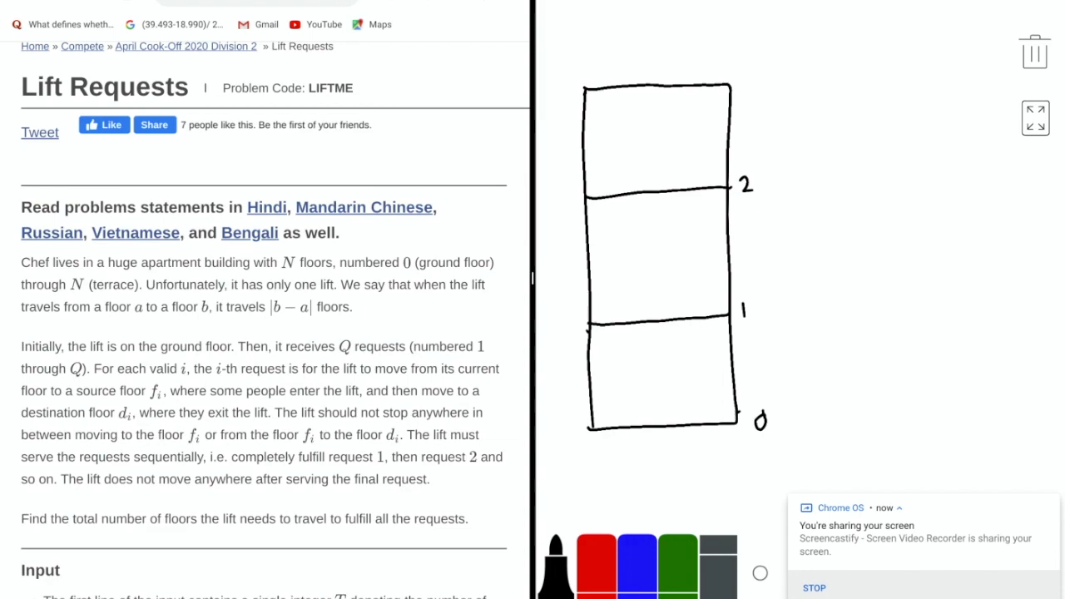
Step: Scroll the LIFTME problem page past Input and Output down to Constraints and Example Input
scroll(down, 3)
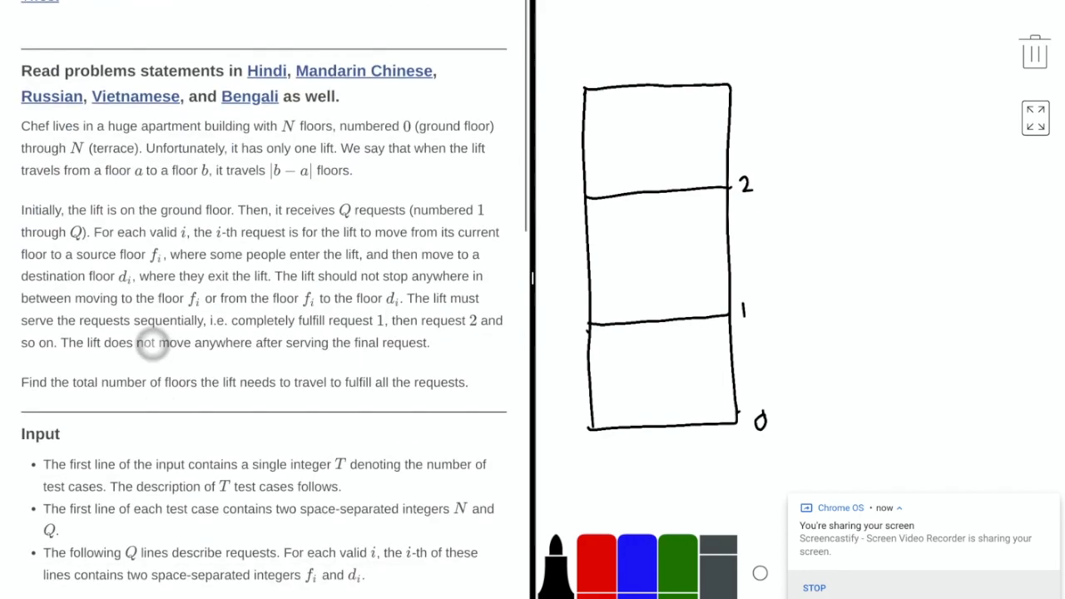
scroll(down, 3)
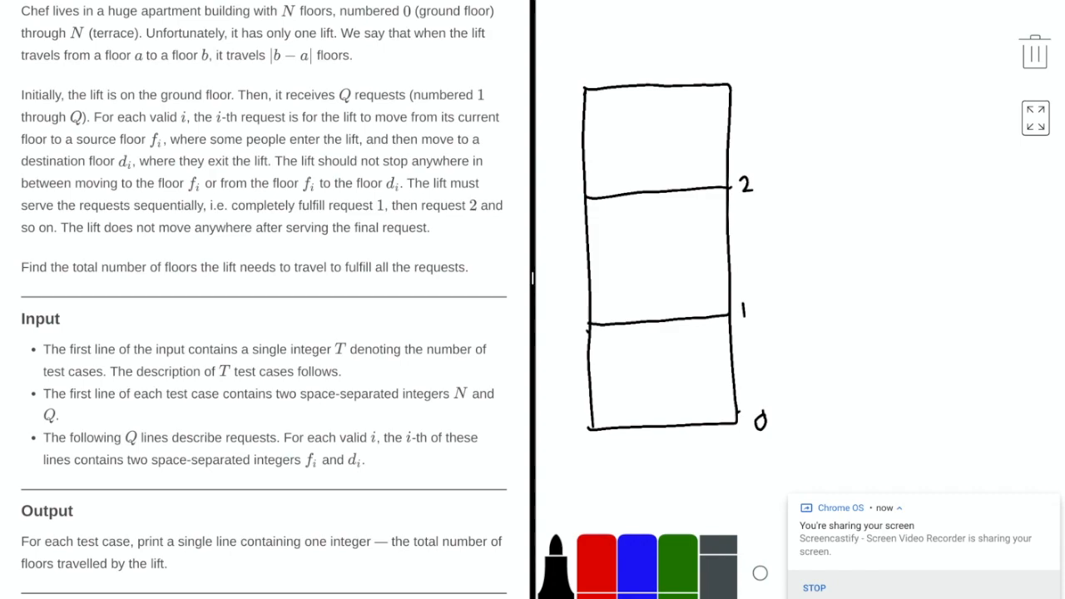
scroll(down, 3)
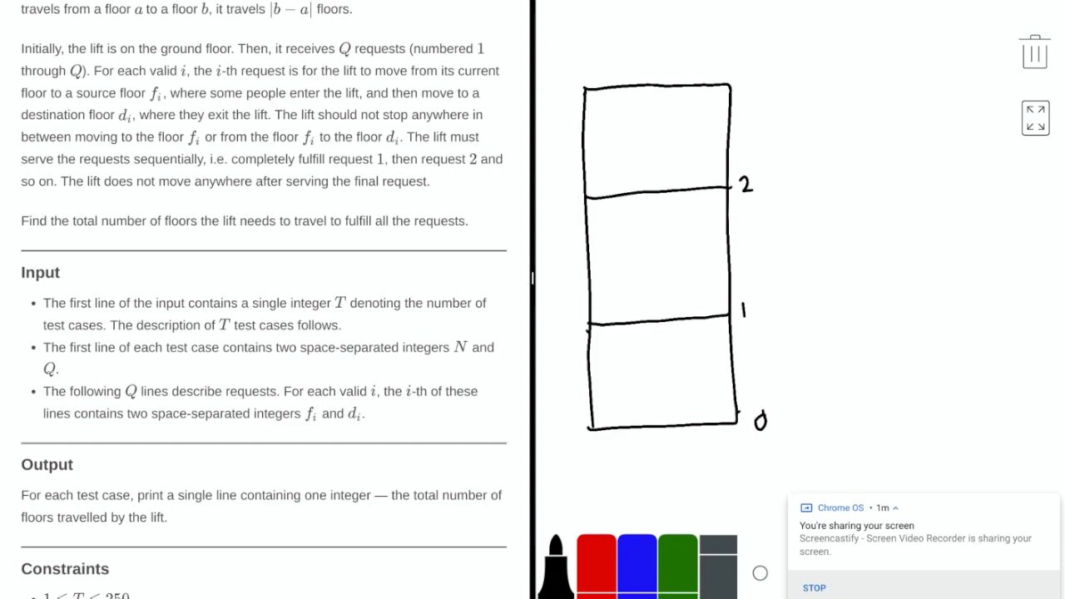
scroll(down, 3)
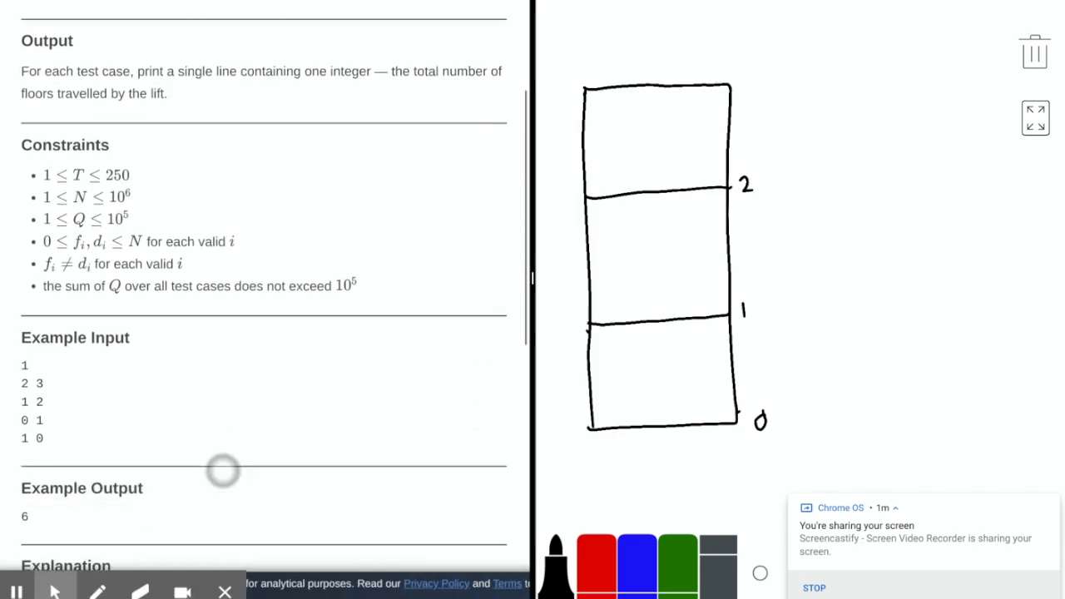
Step: Scroll down to the Example Output and its Explanation (2 + 3 + 1 = 6)
scroll(down, 3)
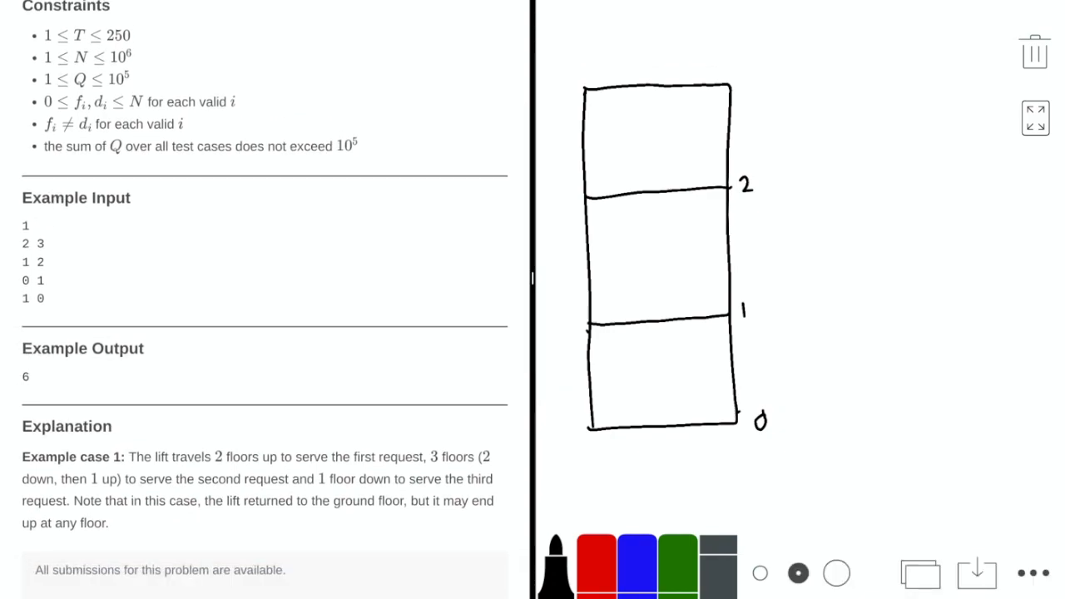
Step: Mark the start at floor 0 and draw arrows up to floor 2 then down to floor 0
drag(786, 422, 802, 423)
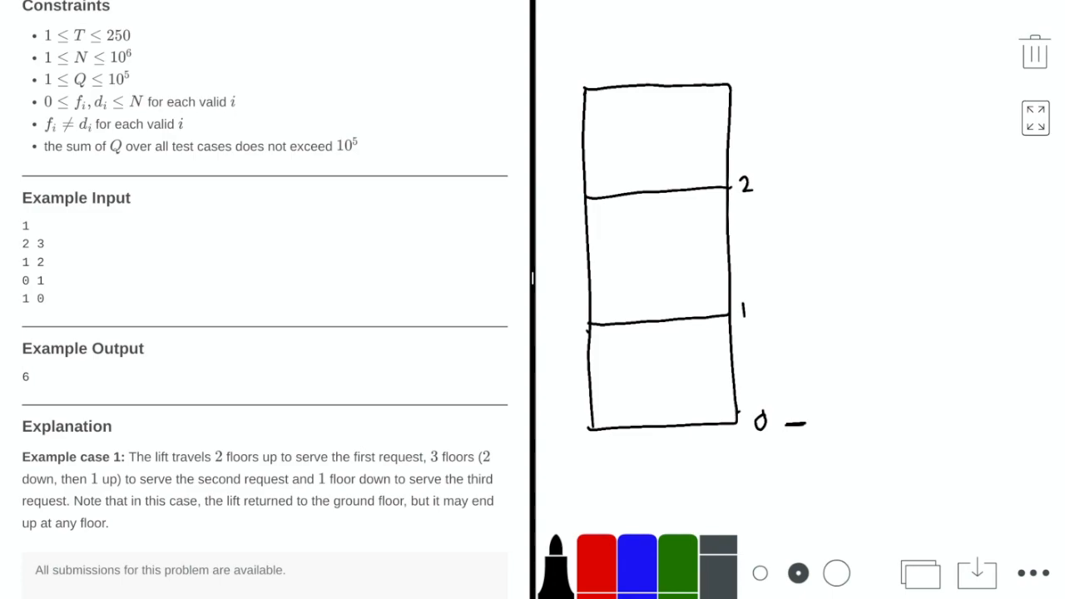
drag(786, 425, 786, 308)
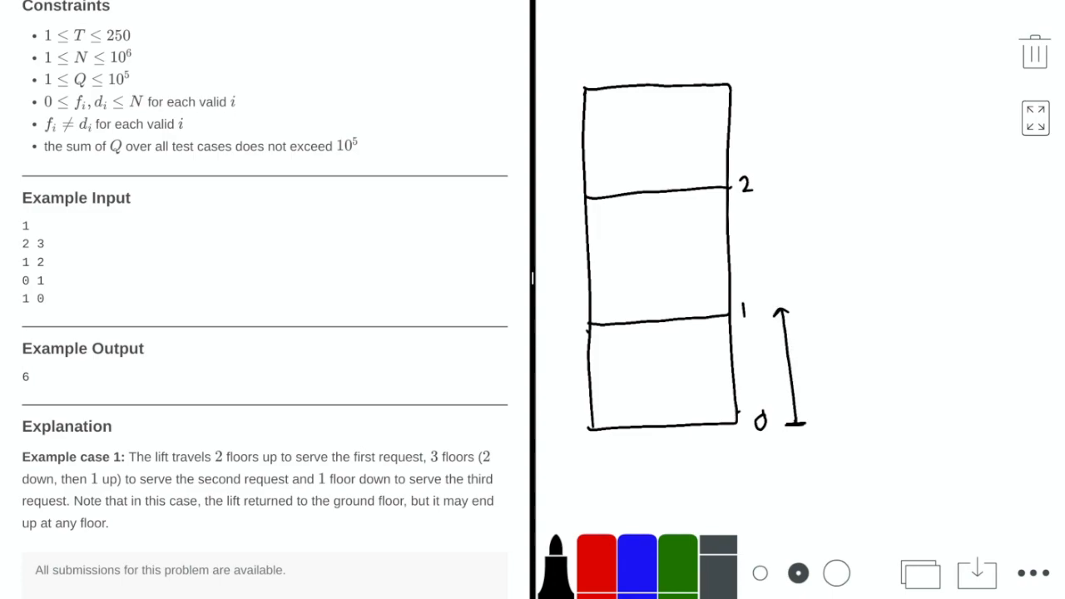
drag(762, 200, 779, 313)
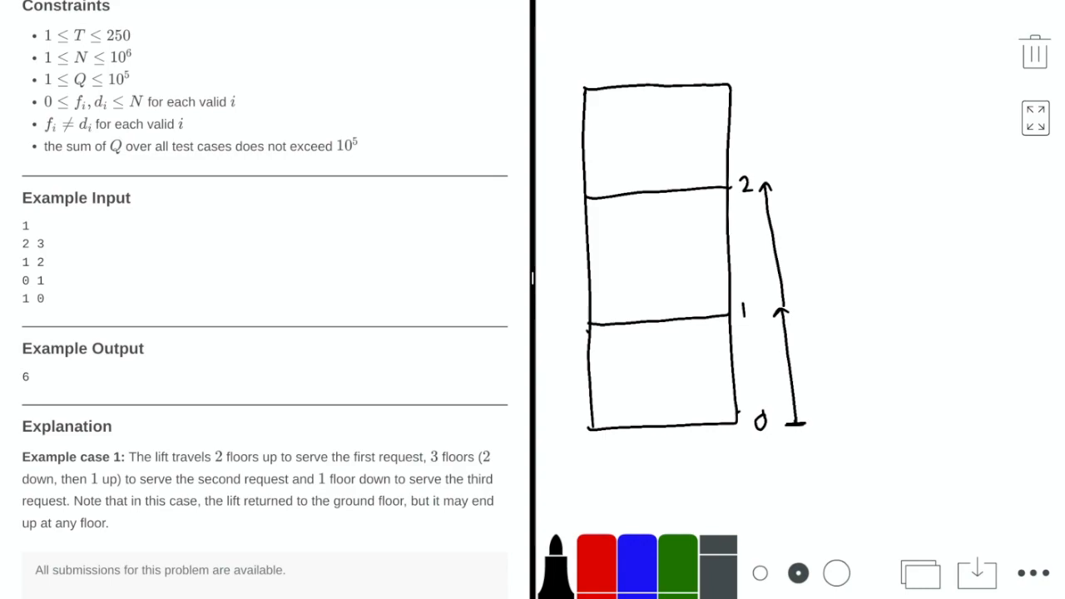
drag(799, 180, 824, 425)
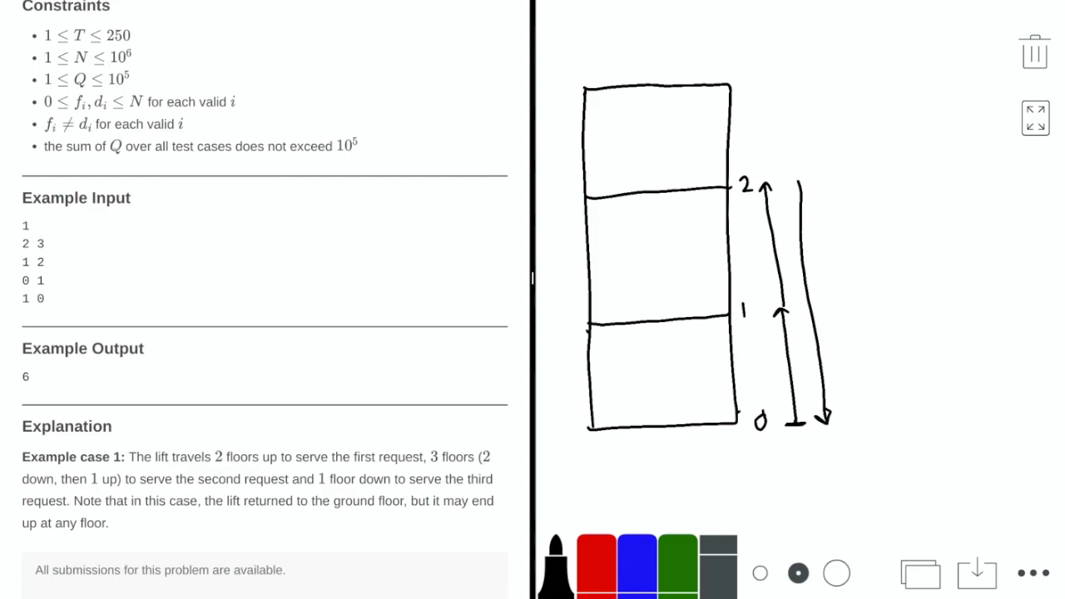
Step: Draw the second request's arrows up to floor 1 and back down, starting a current-position note
drag(846, 417, 846, 308)
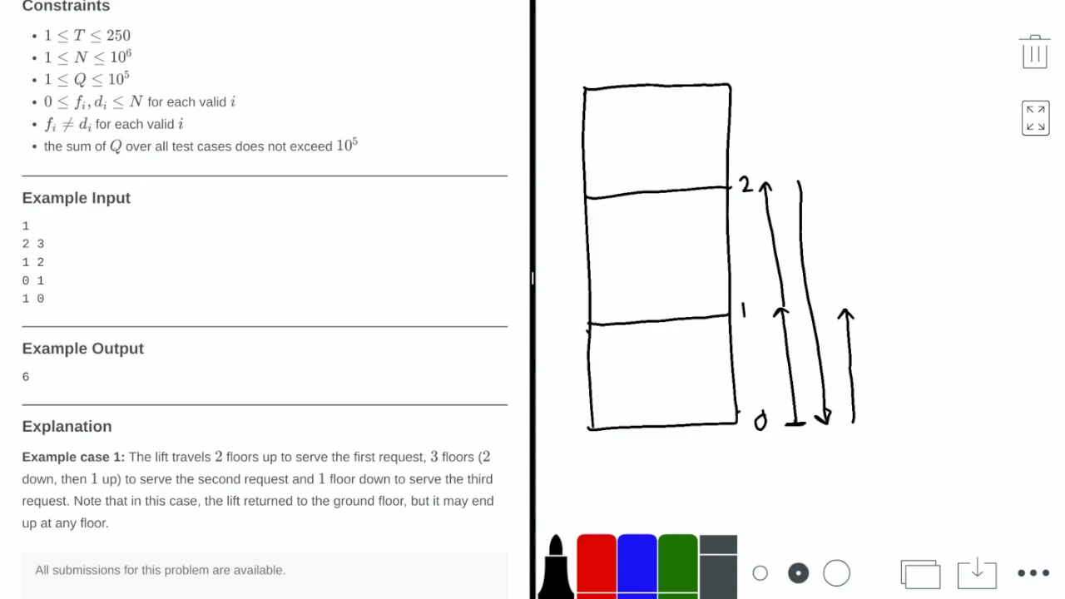
drag(874, 308, 880, 417)
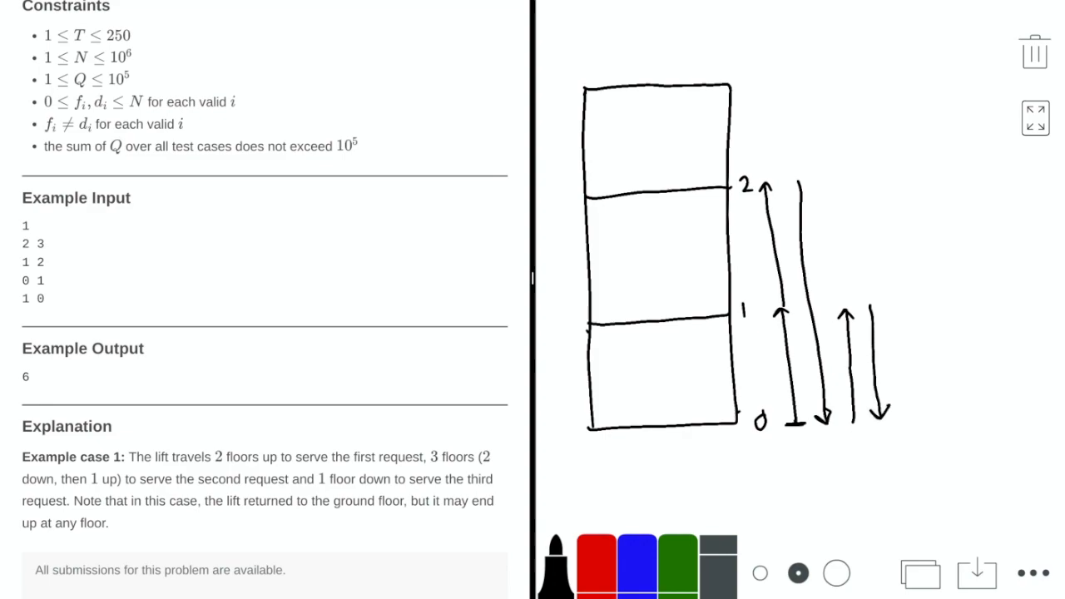
drag(768, 464, 782, 465)
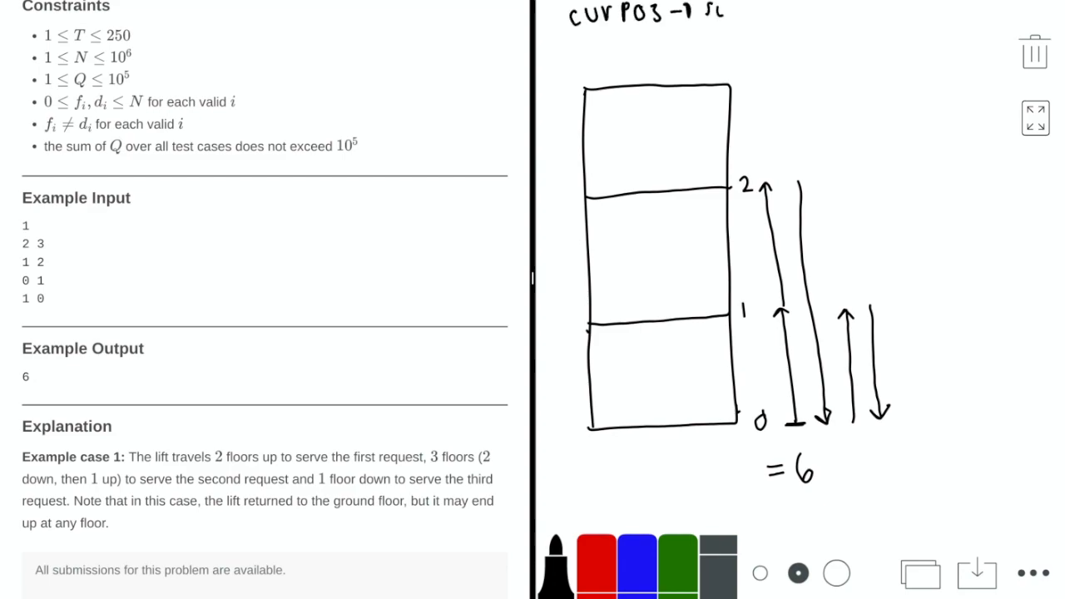
Step: Write 'curpos -> source floor', 'source floor -> dest floor', the abs formula ending 'DF)' and 'total'
text(source floor)
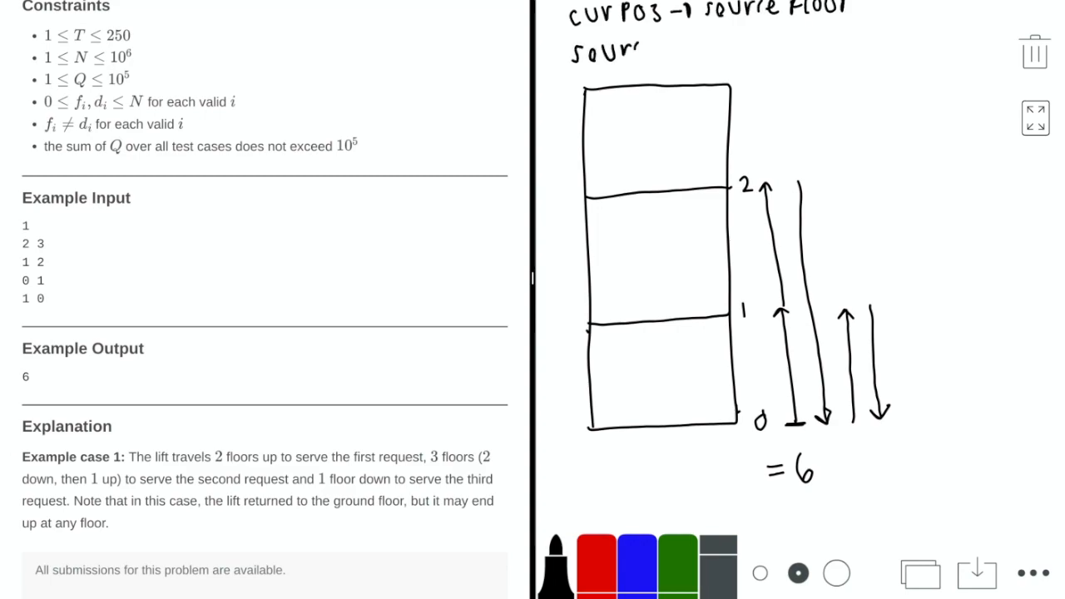
text(source floor -> Dest floor)
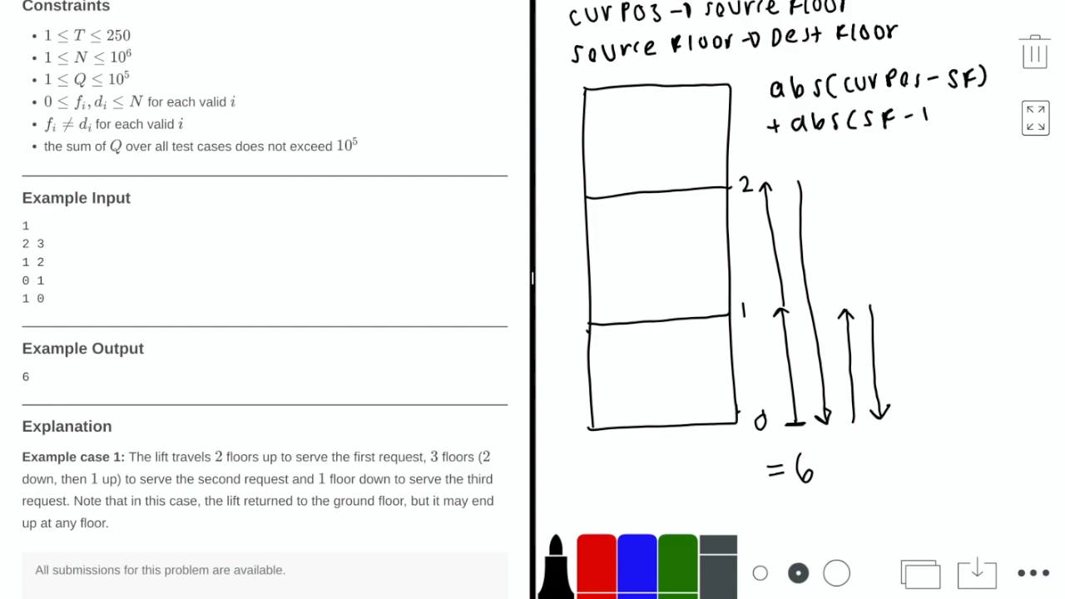
text(DF))
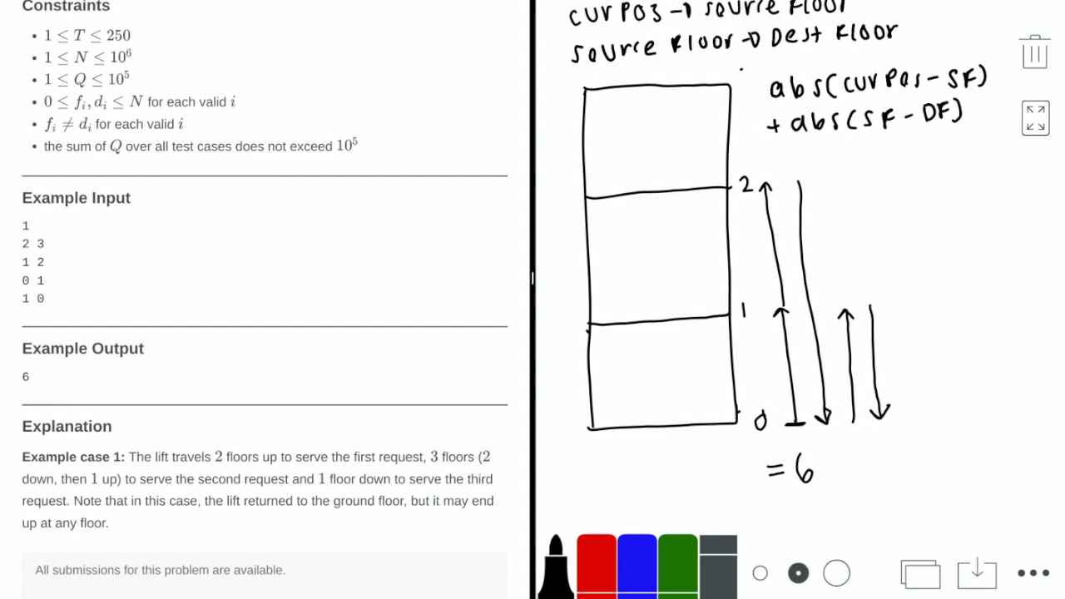
text(total)
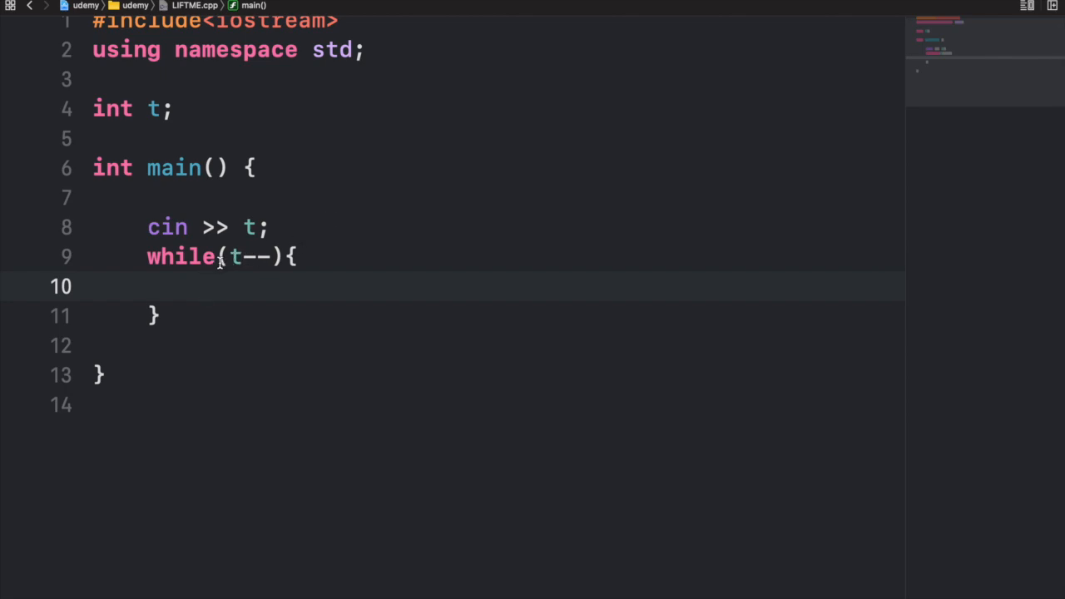
Step: Declare 'long long tot = 0, curPos = 0;' after reading n and q, and start the while(q--) loop
text(int n, q;)
text(cin >> n >> q;)
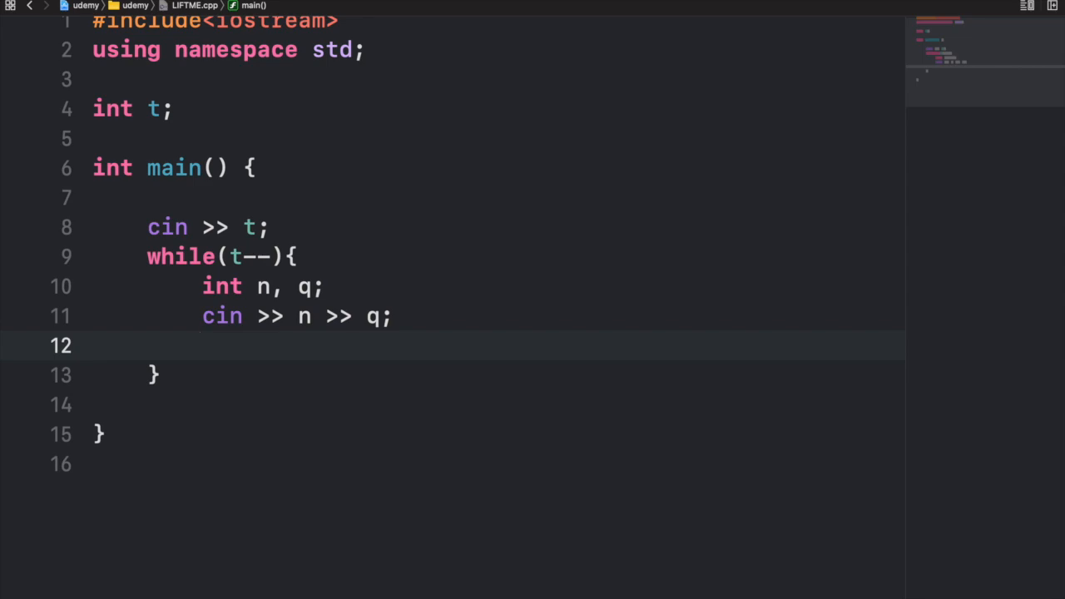
text(long long tot = 0)
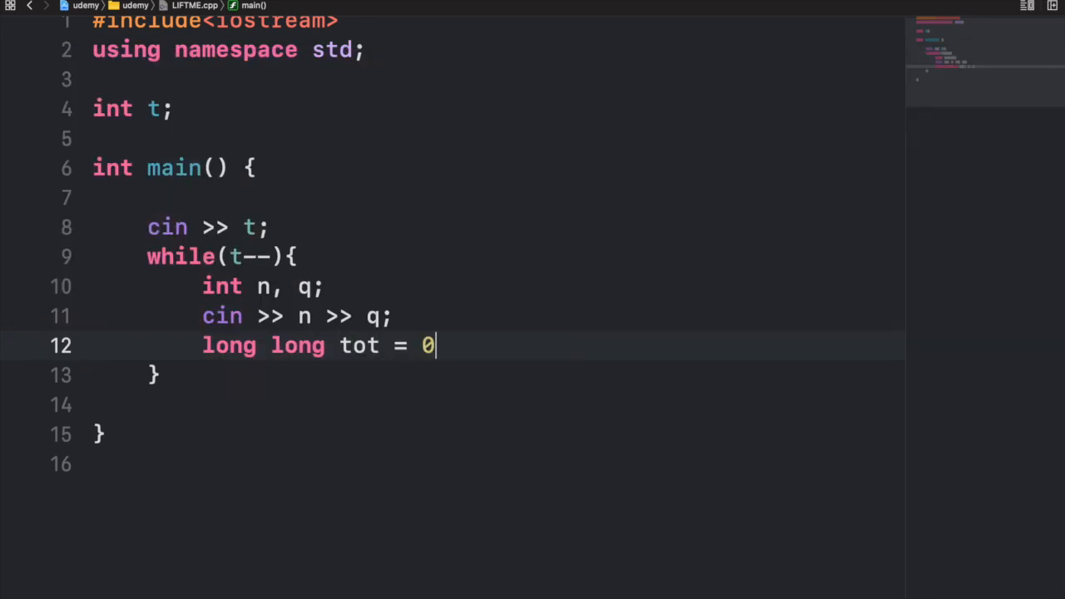
text(, curPos = 0;)
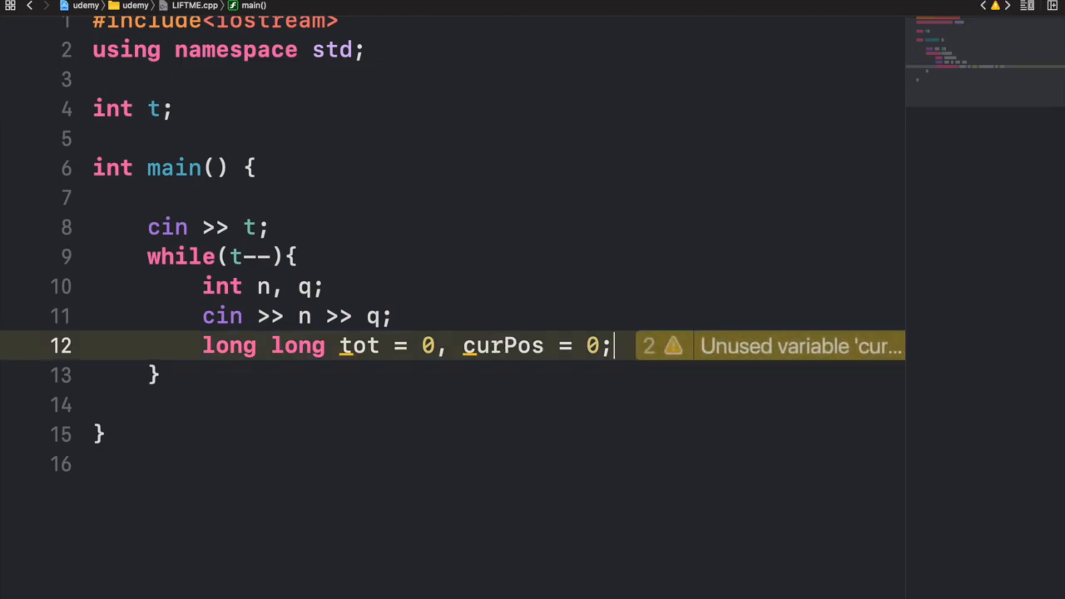
text(while(q--){)
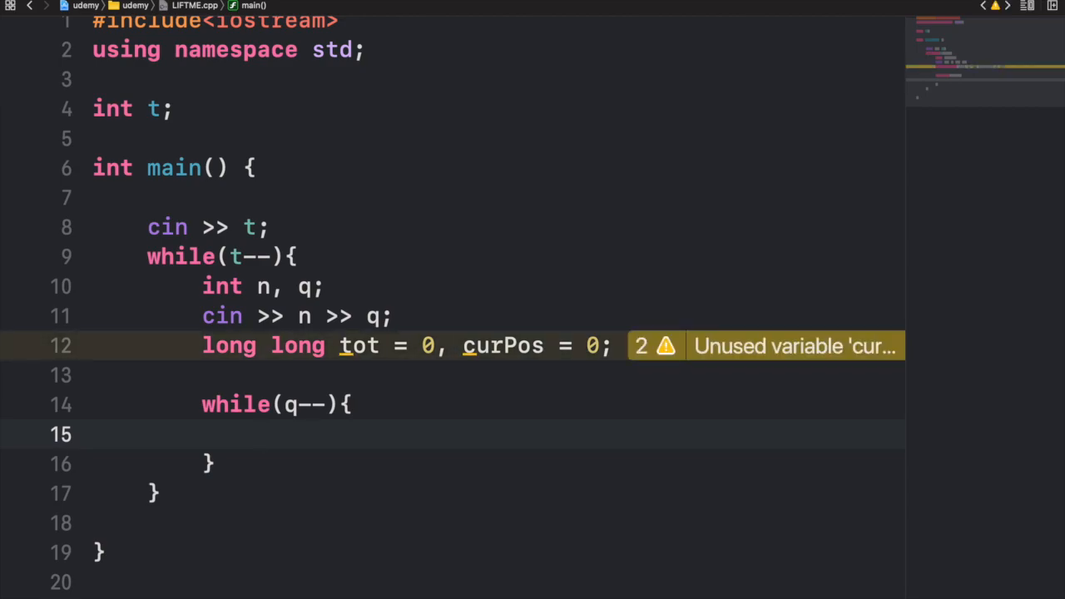
Step: Inside the request loop declare 'int a, b;' and read them with 'cin >> a >> b;'
text(int)
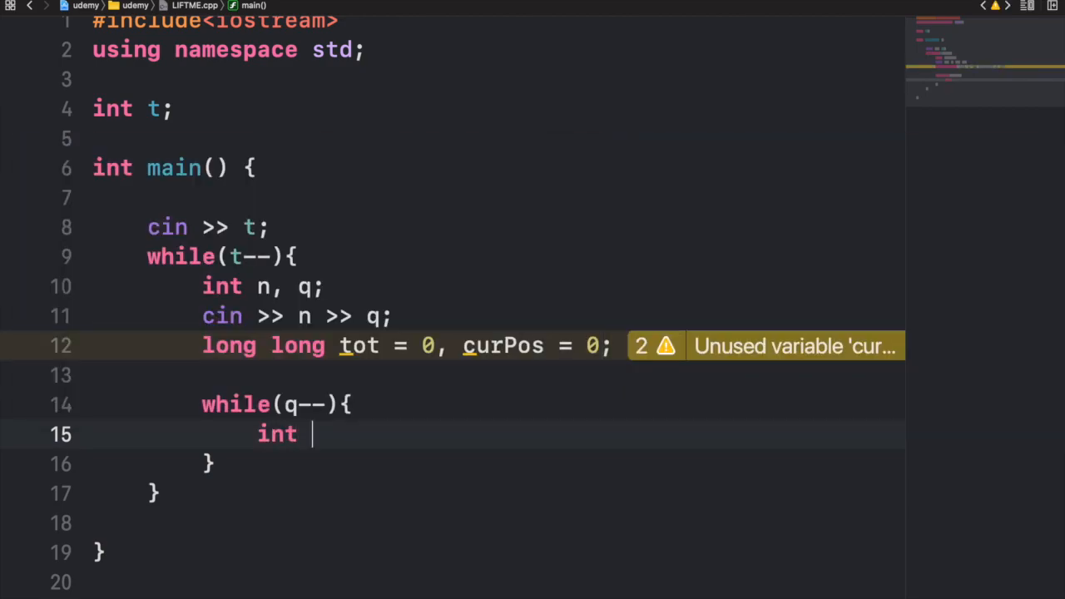
text(a, b;)
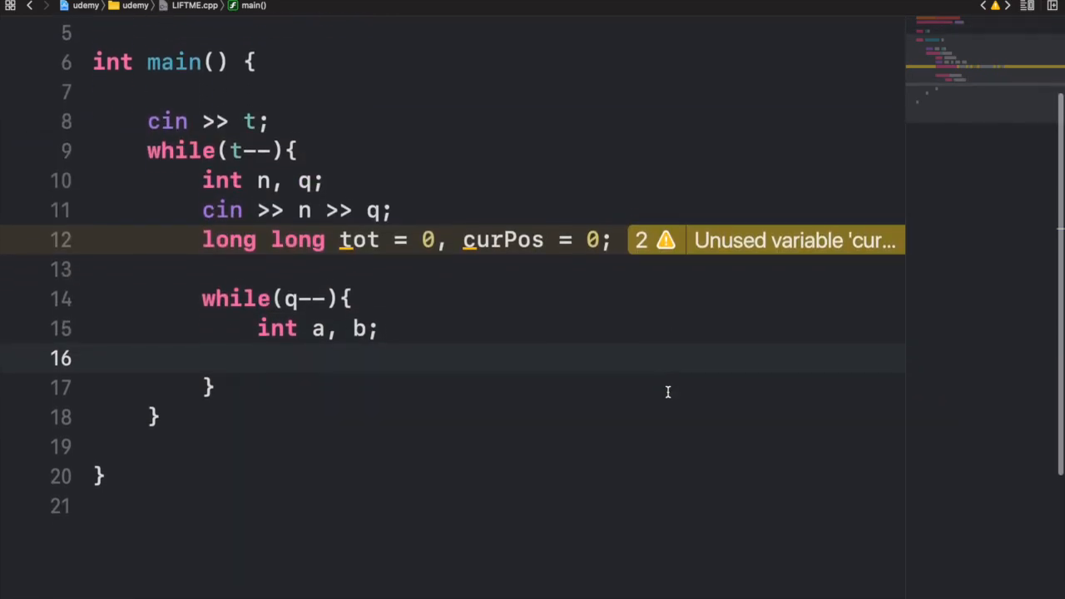
text(c)
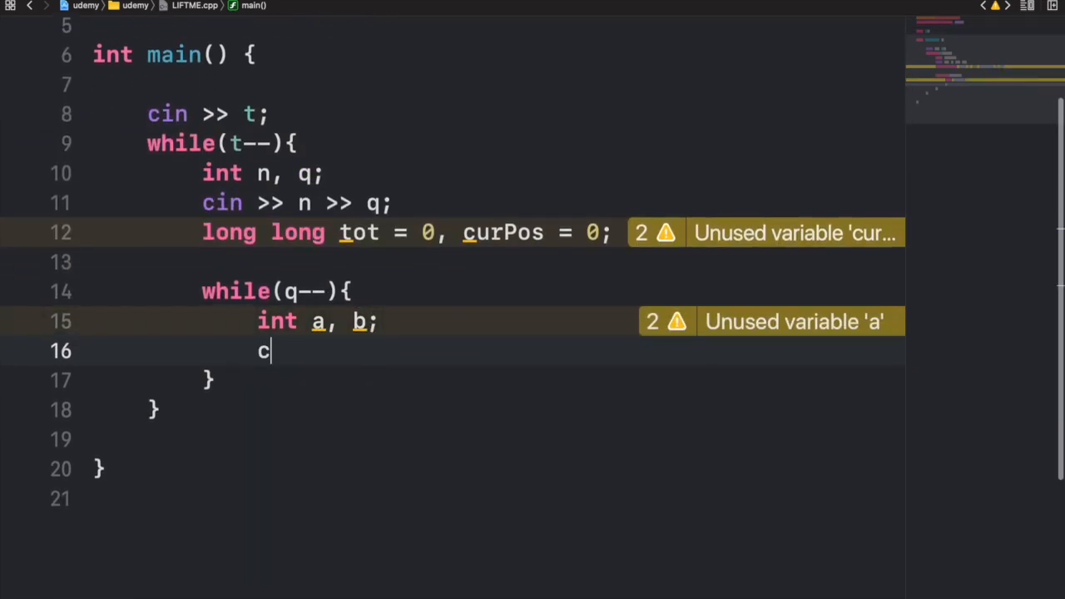
text(in >> a >> b;)
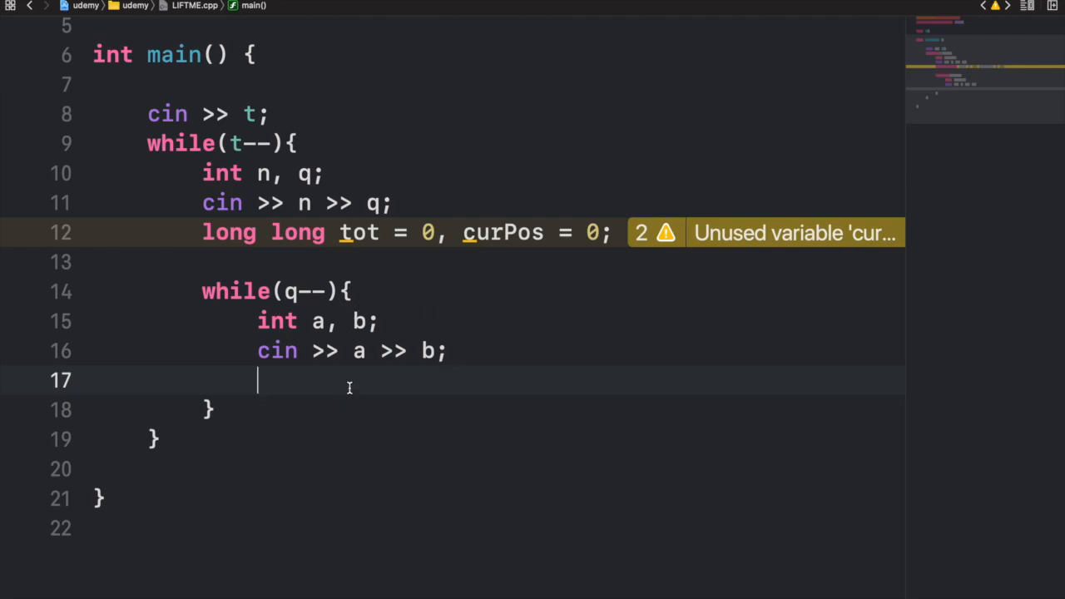
mouse_move(377, 385)
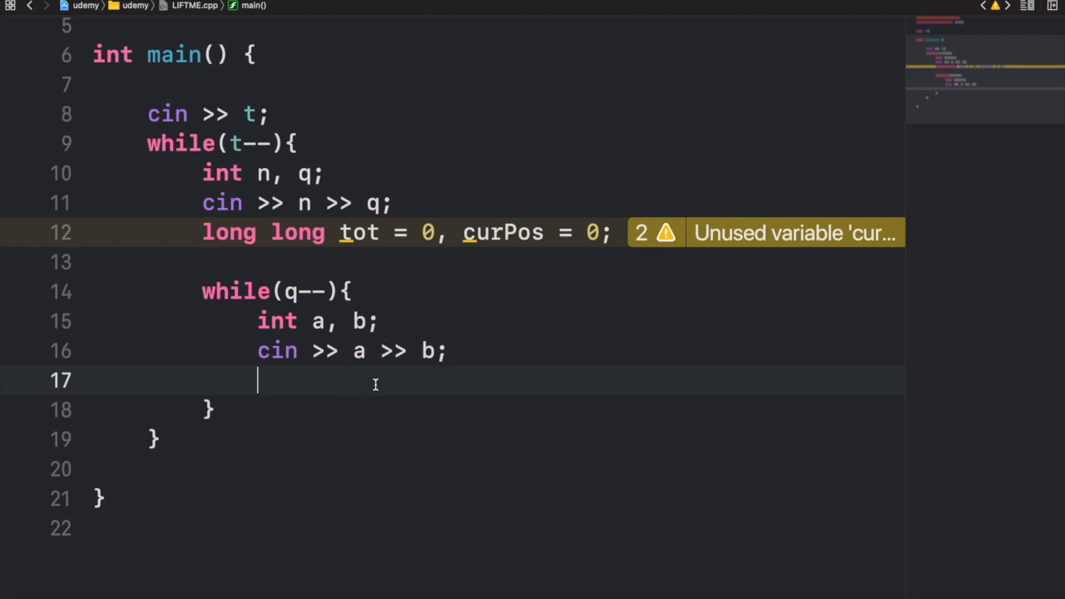
Step: Add 'tot += abs(curPos-a);' for the trip to the source floor
text(tot)
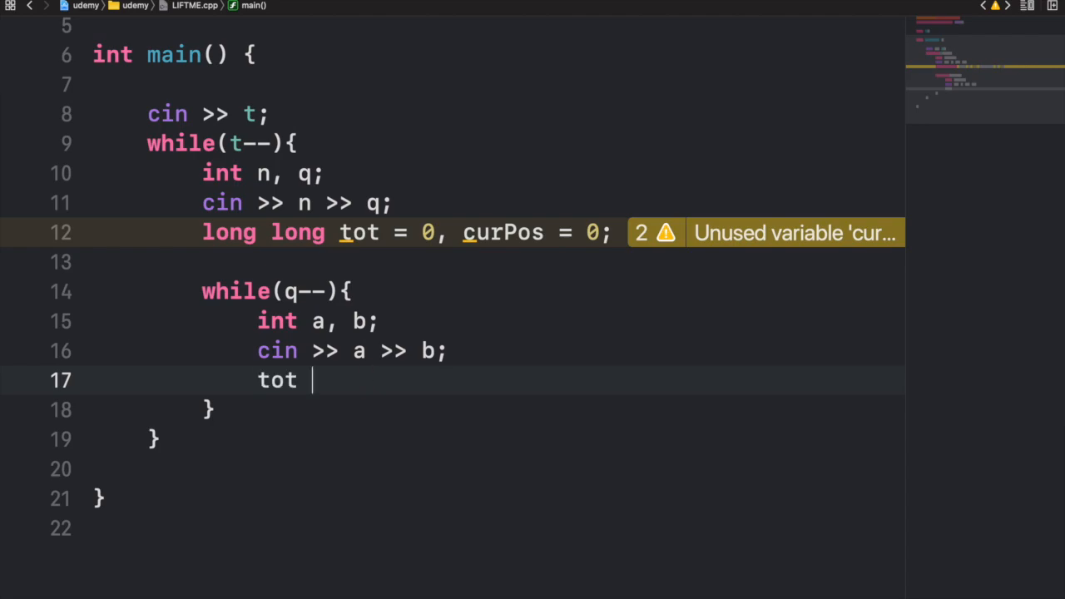
text(+= abs(c)
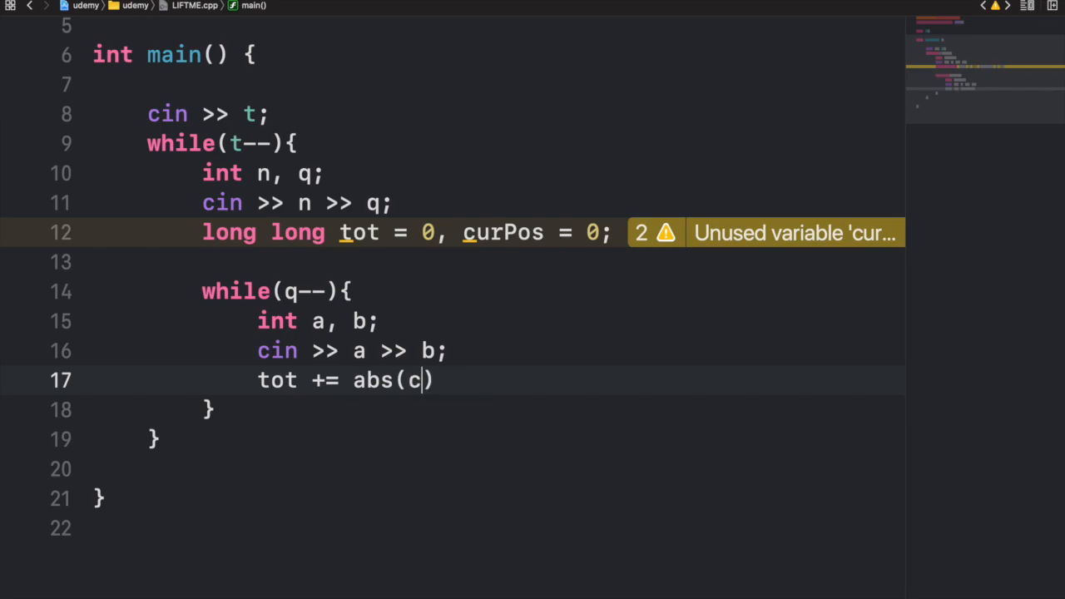
text(urPos-a);)
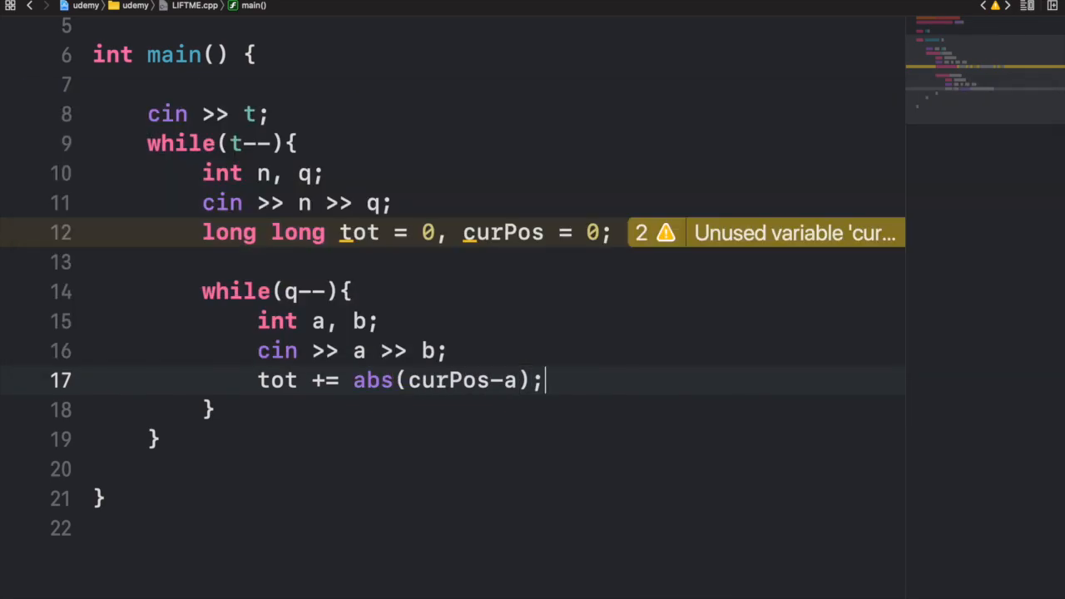
key(Enter)
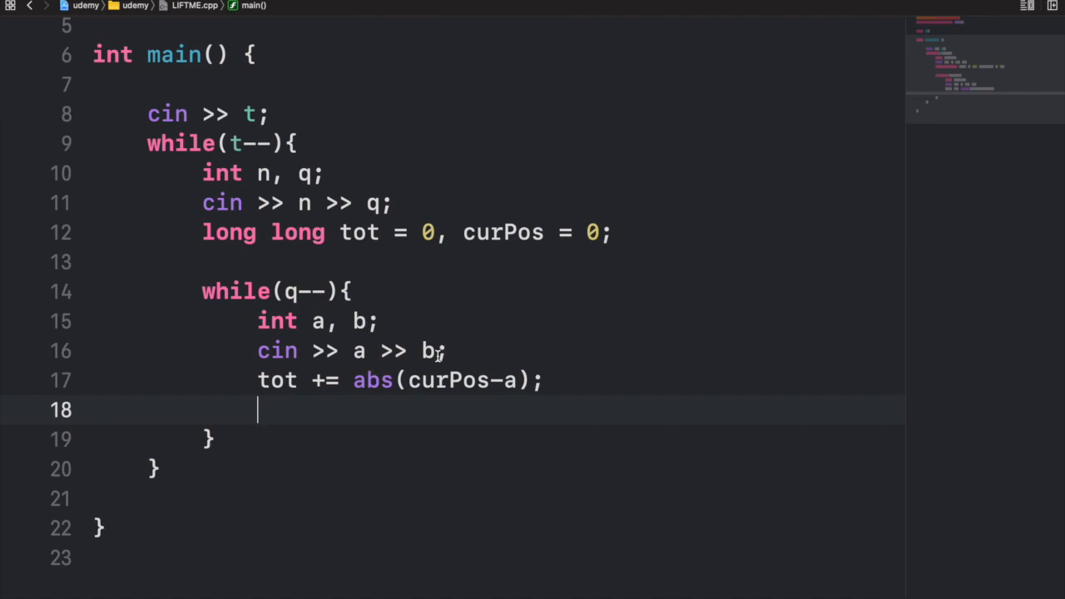
Step: Add 'tot += abs(a-b)' and 'curPos = b;' to finish the per-request update
text(tot += a)
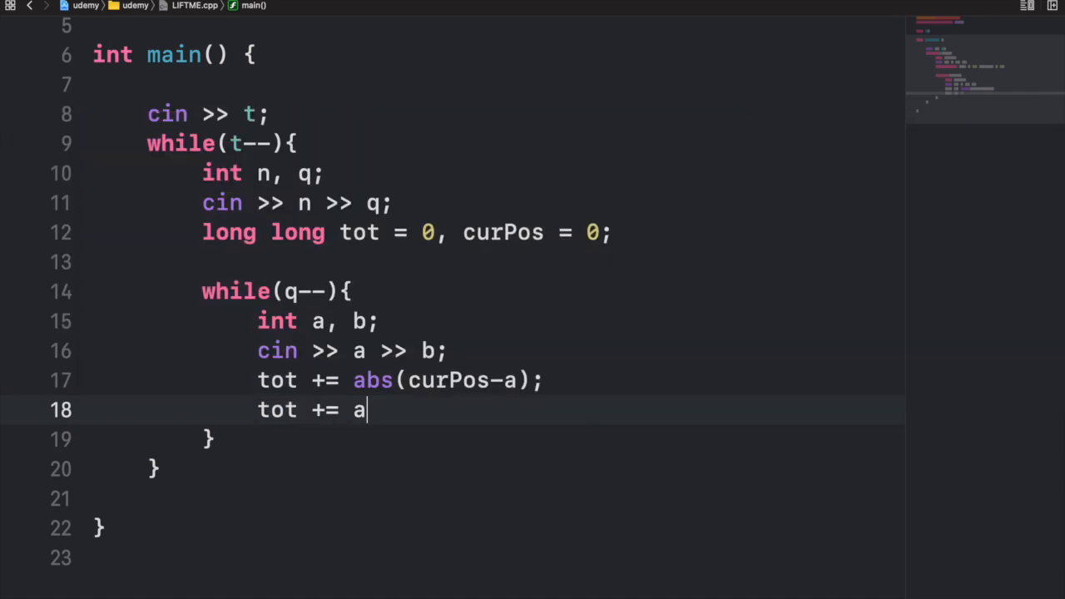
text(bs(a-b))
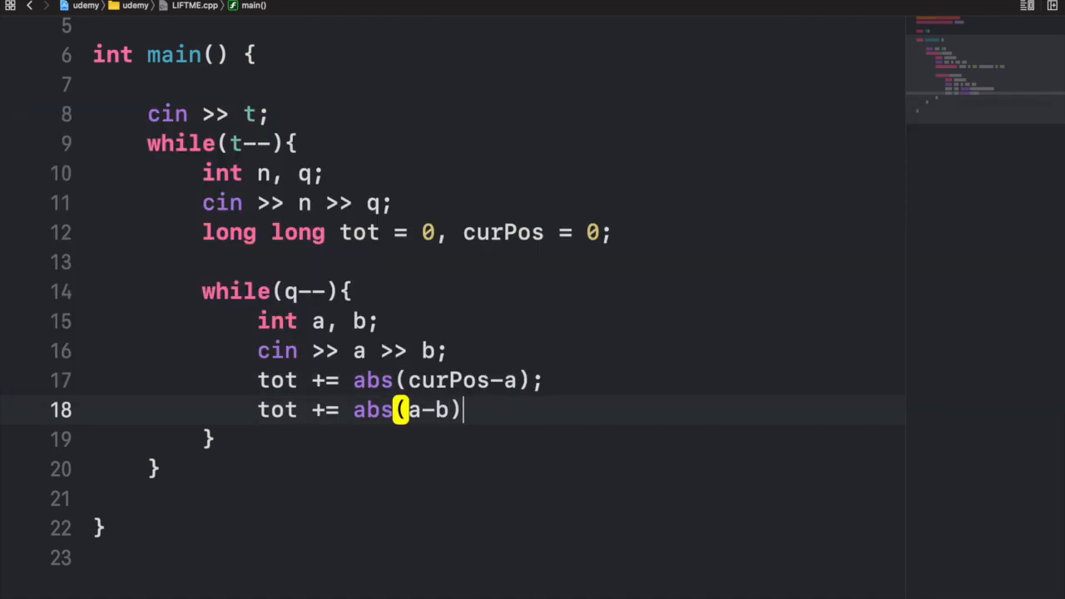
key(Enter)
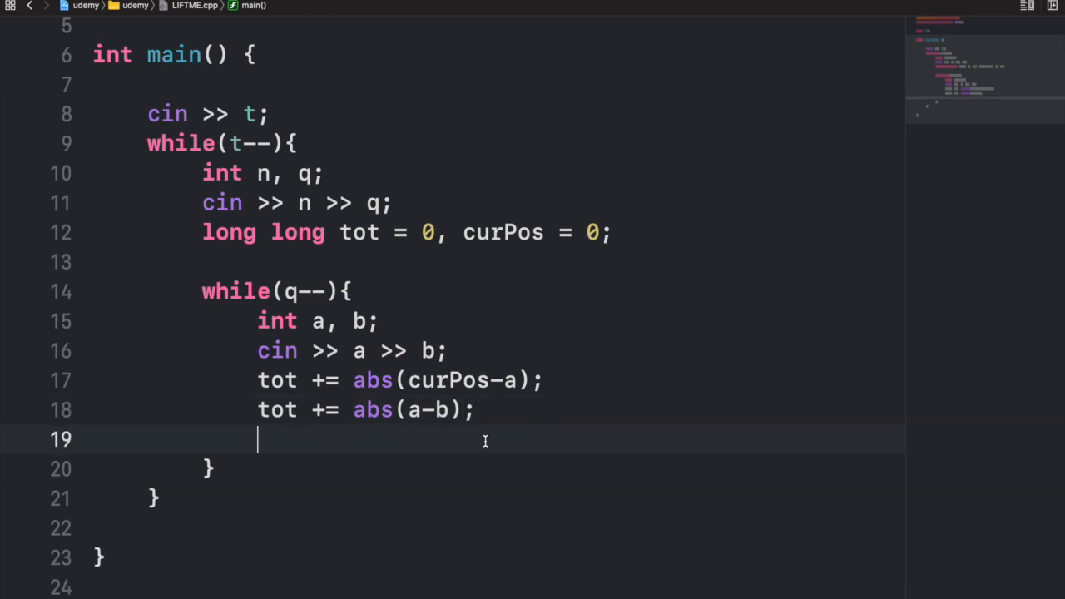
mouse_move(586, 263)
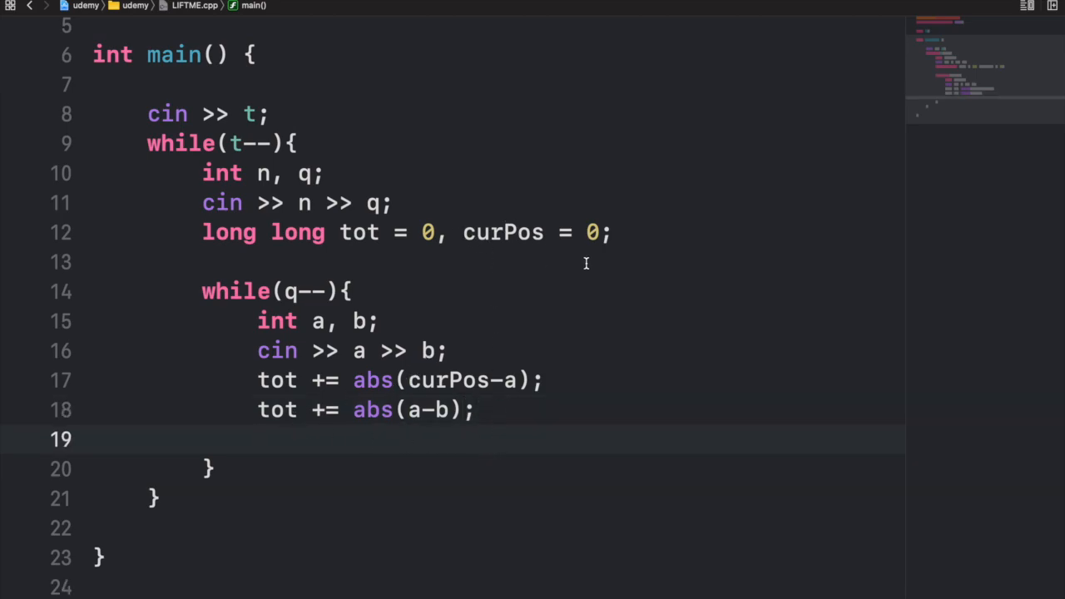
text(curPos =)
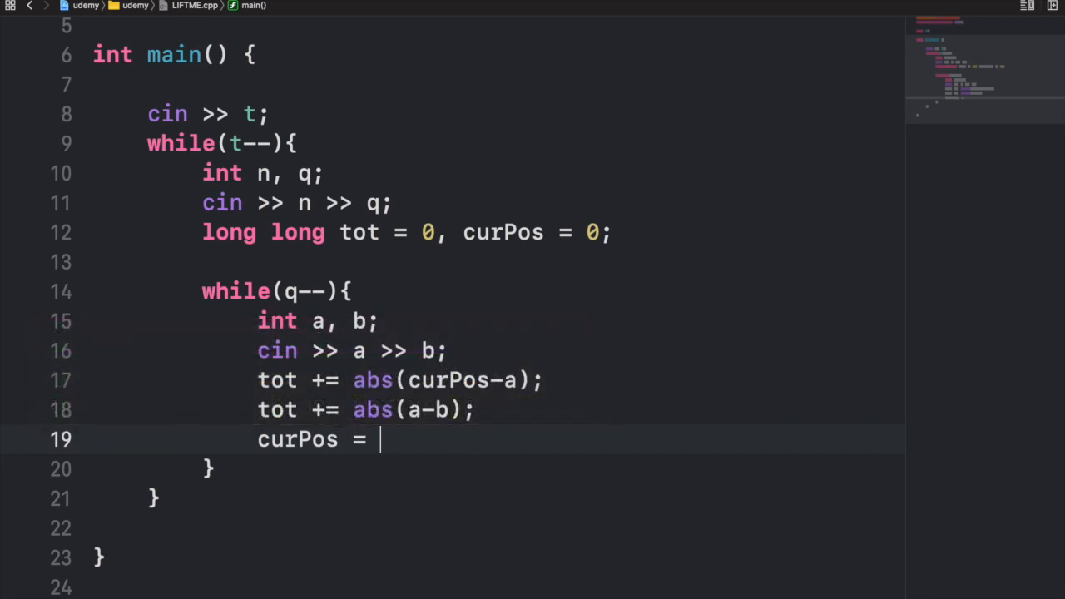
text(b;)
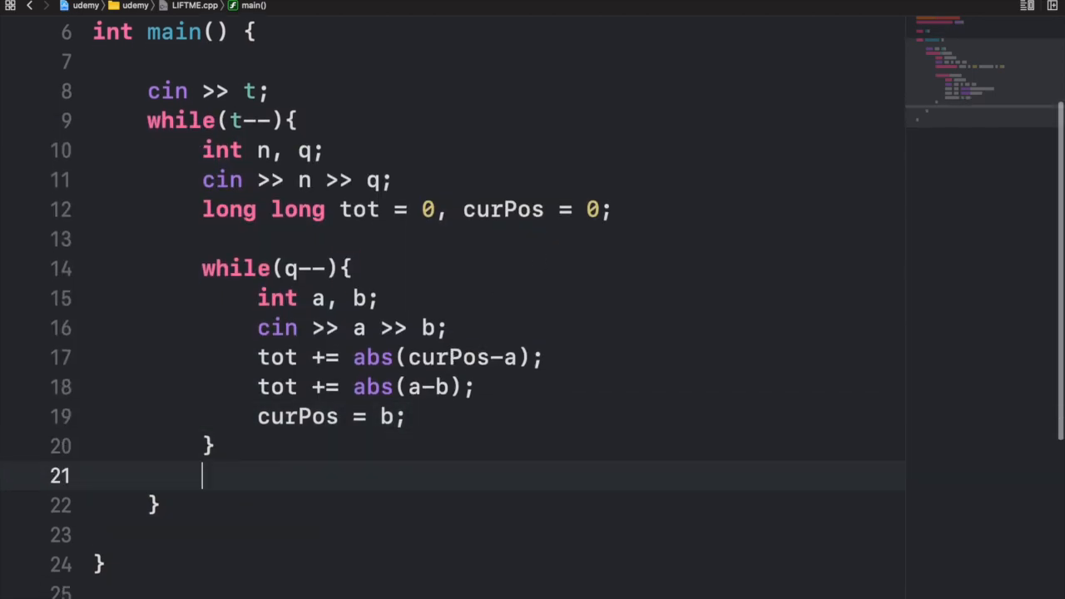
Step: After the loop write 'cout << tot << endl' to print the total
text(cout <<)
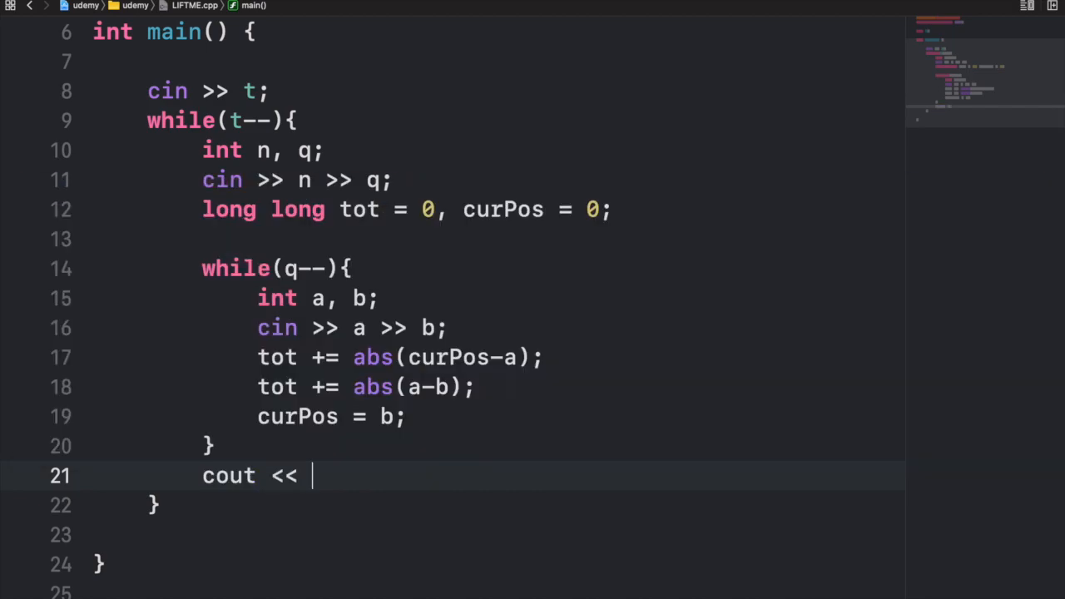
text(tot << end)
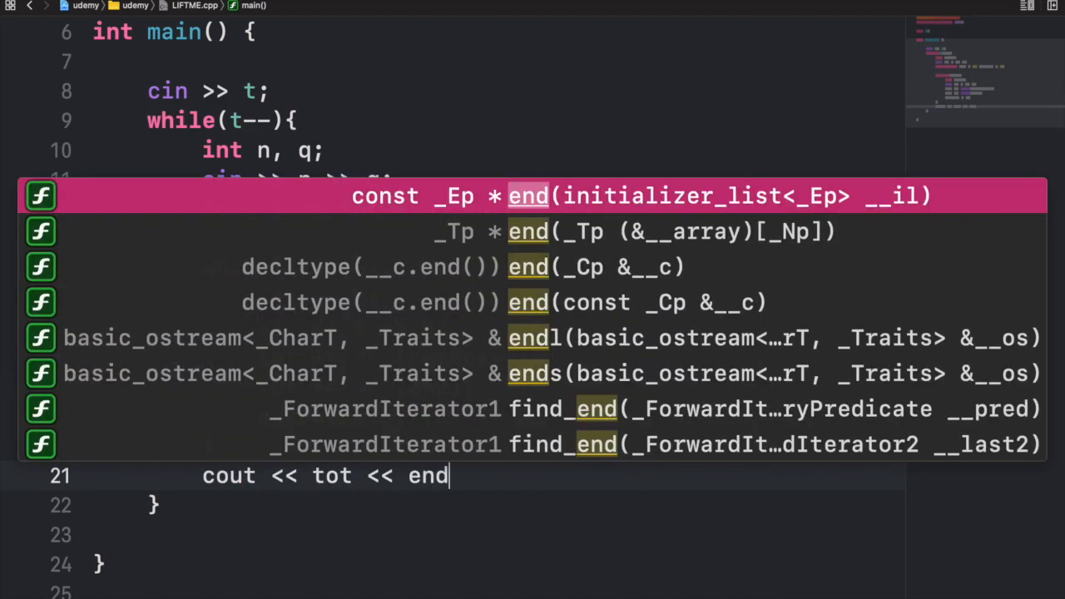